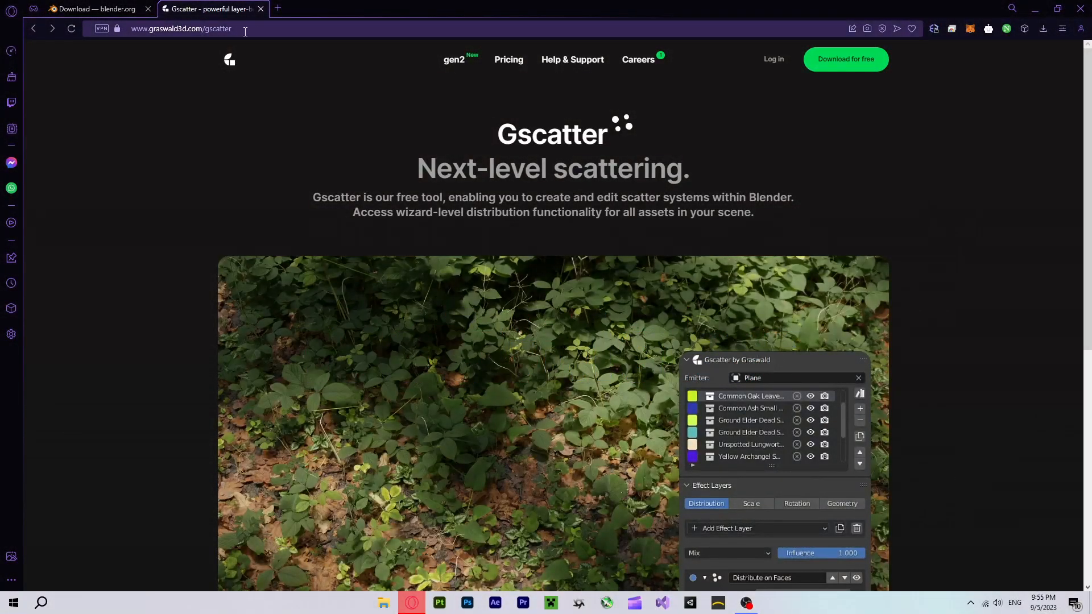
Step: Log in to the Graswald store and open the Gscatter versions download list
{"action": "scroll", "scroll_direction": "down", "scroll_amount": 3}
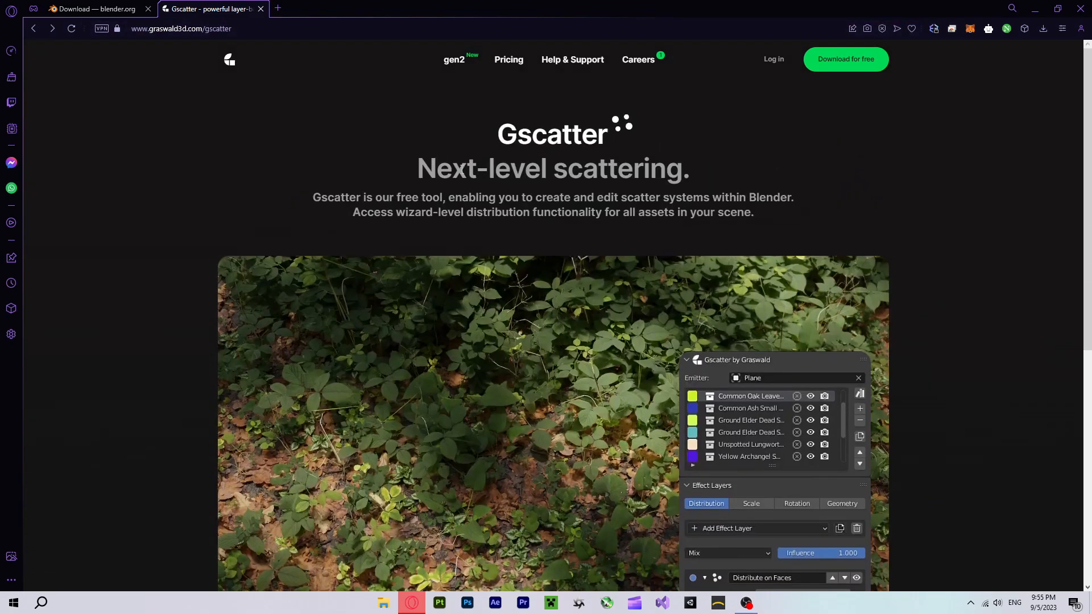
{"action": "mouse_move", "coordinate": [774, 59]}
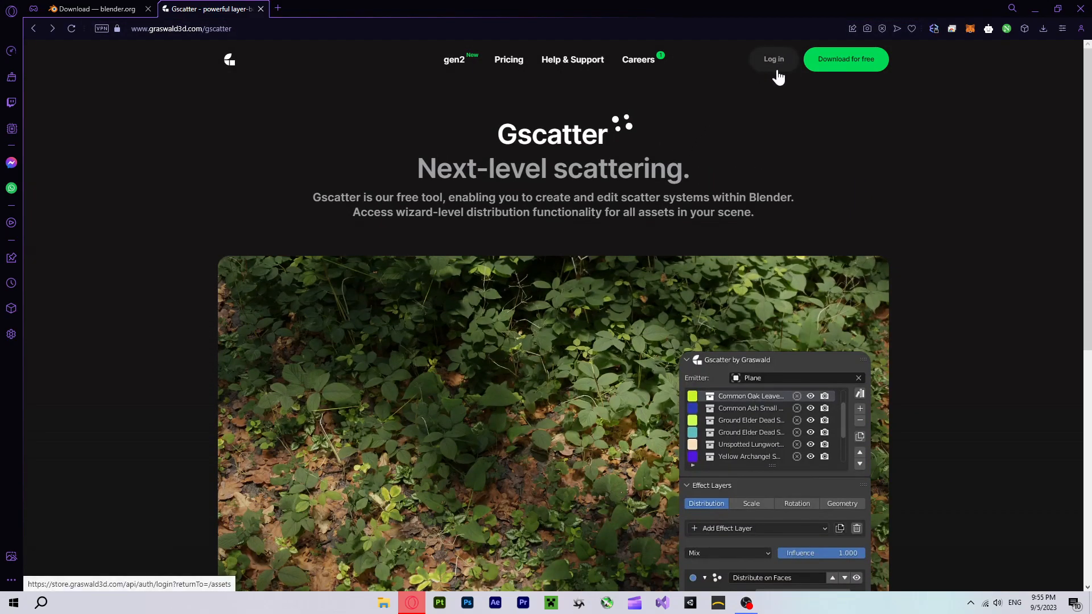
{"action": "left_click", "coordinate": [773, 59]}
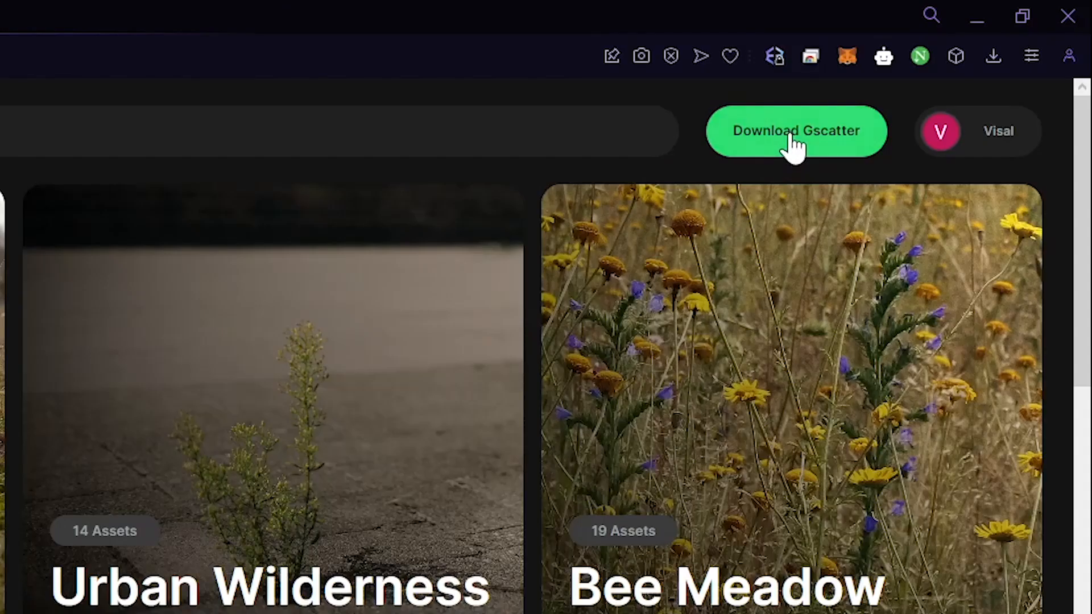
{"action": "left_click", "coordinate": [795, 131]}
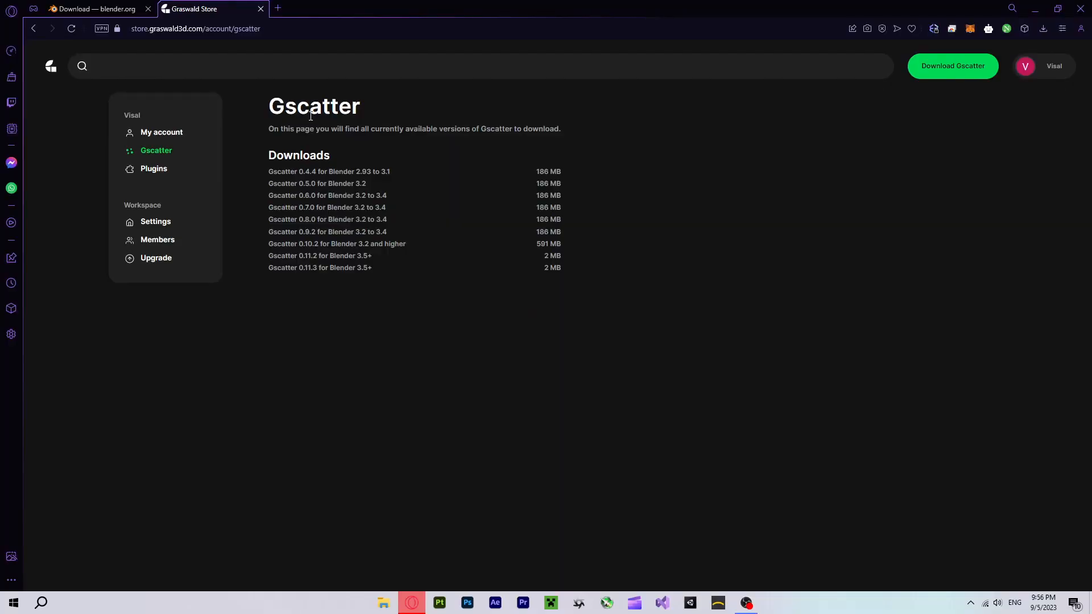
{"action": "mouse_move", "coordinate": [264, 152]}
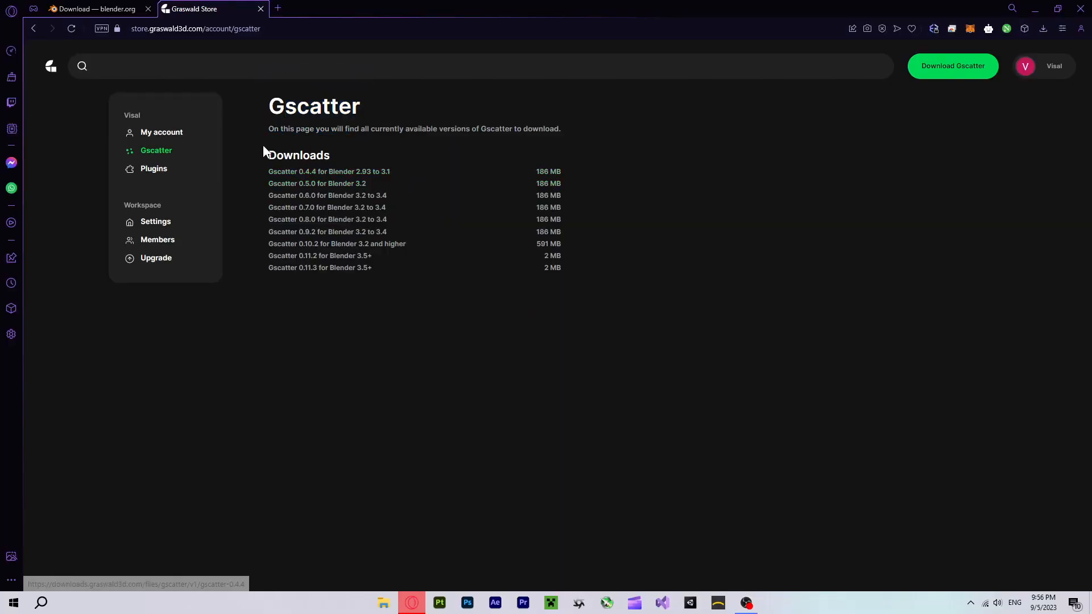
{"action": "mouse_move", "coordinate": [370, 279]}
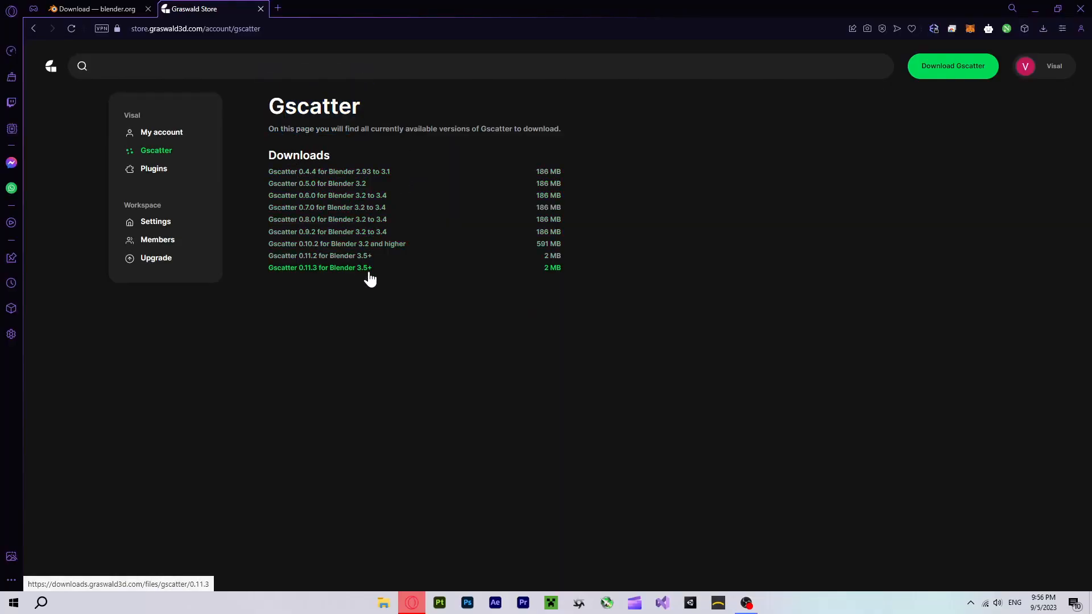
Step: Switch back to the Blender download page tab
{"action": "left_click", "coordinate": [91, 9]}
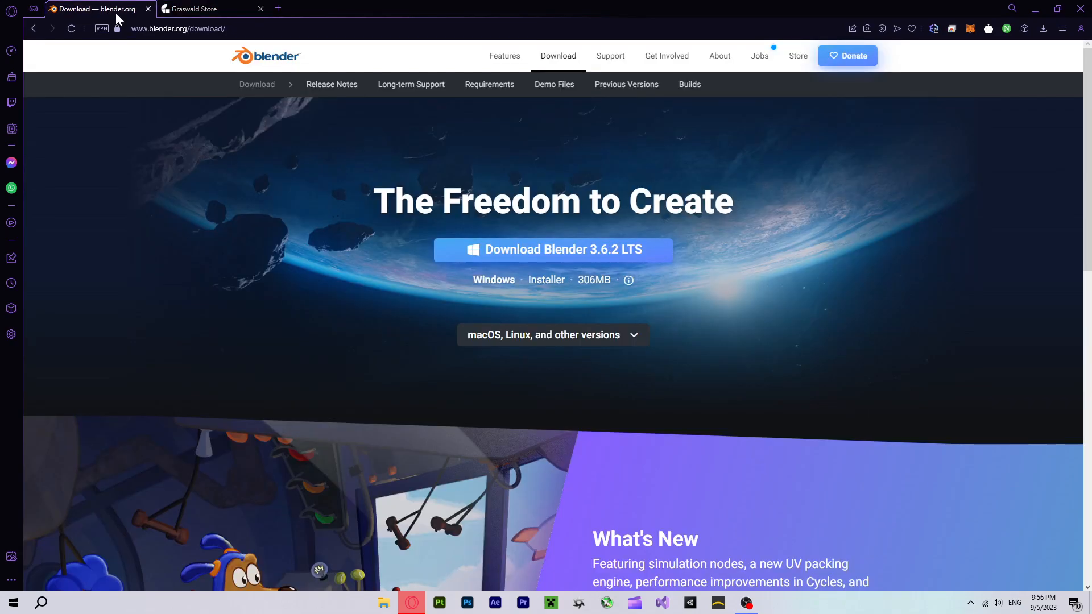
{"action": "mouse_move", "coordinate": [603, 338]}
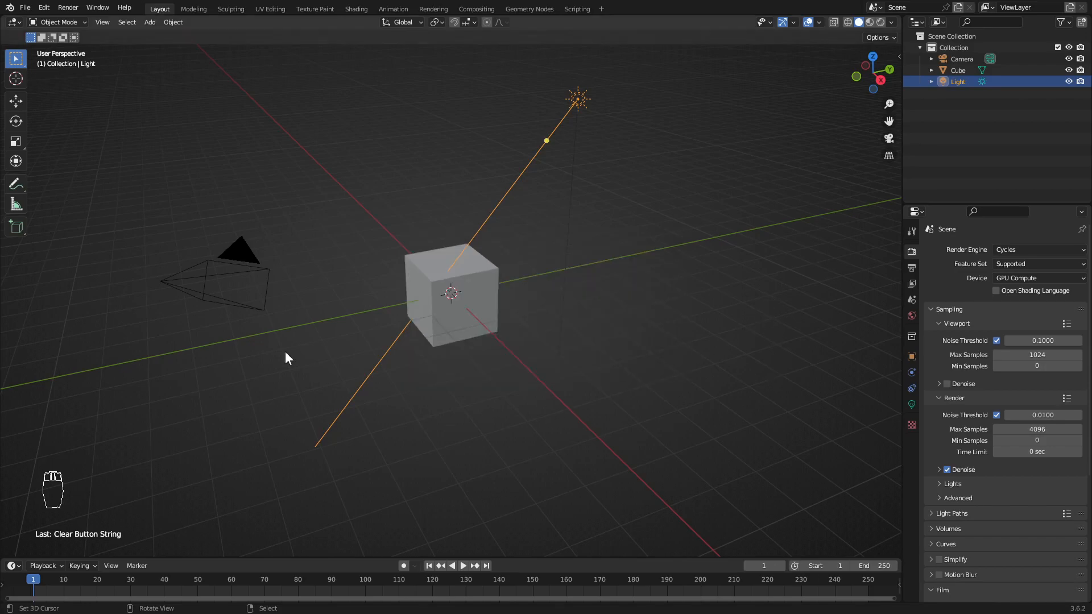
{"action": "mouse_move", "coordinate": [43, 6]}
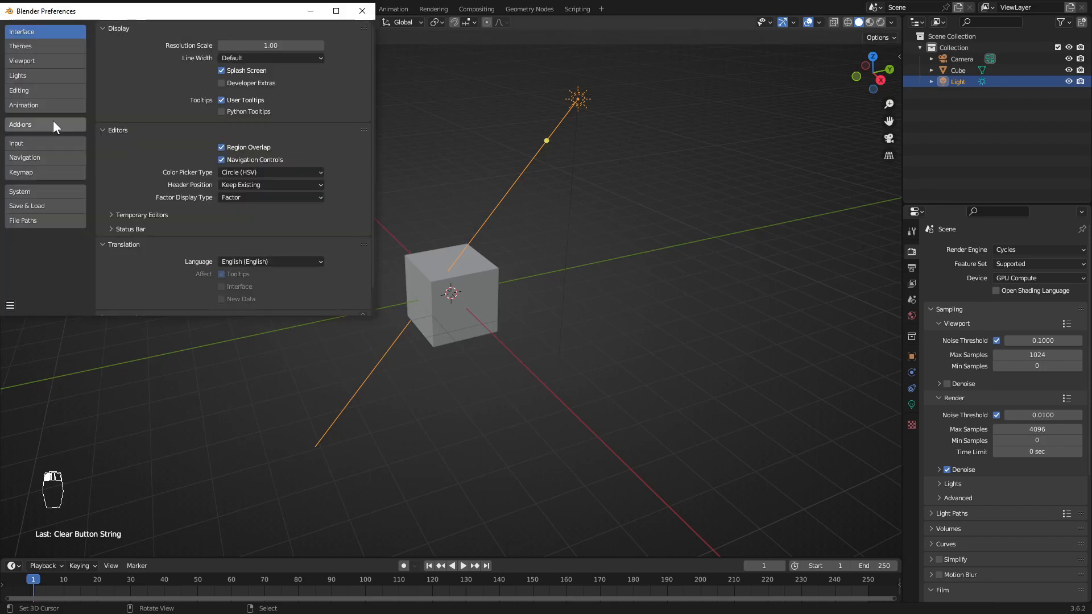
Step: Install gscatter-0.11.3.zip from Add-ons, save preferences, and close the window
{"action": "left_click", "coordinate": [21, 124]}
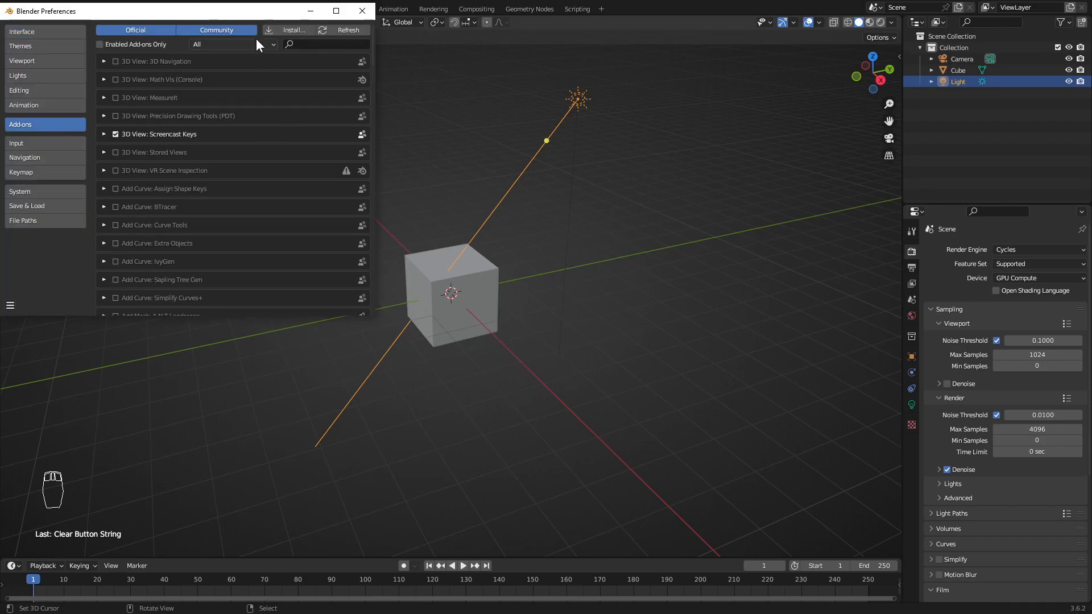
{"action": "left_click", "coordinate": [295, 30]}
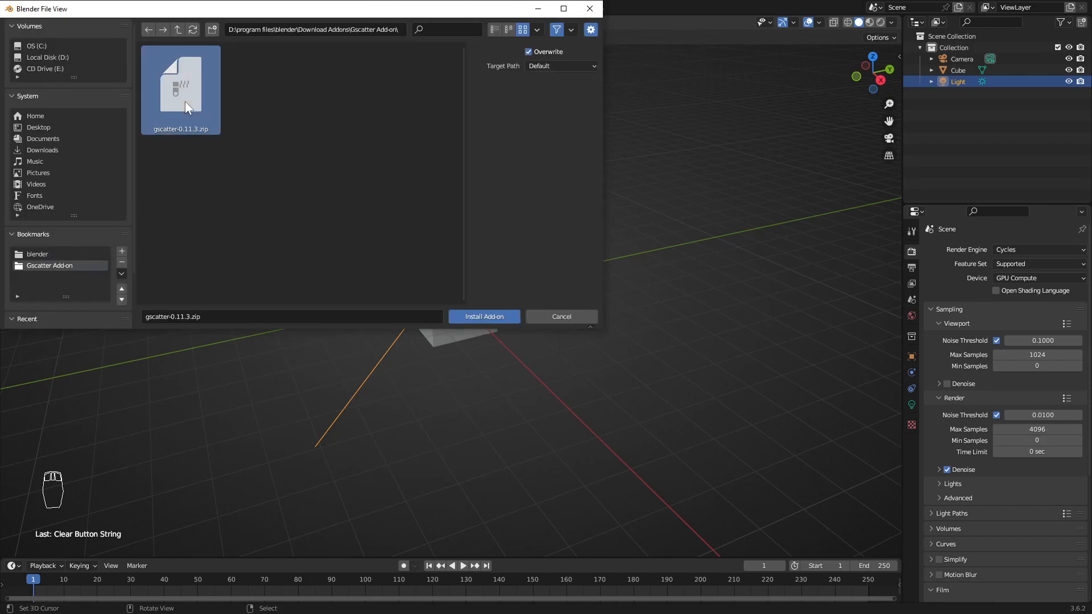
{"action": "left_click", "coordinate": [484, 316]}
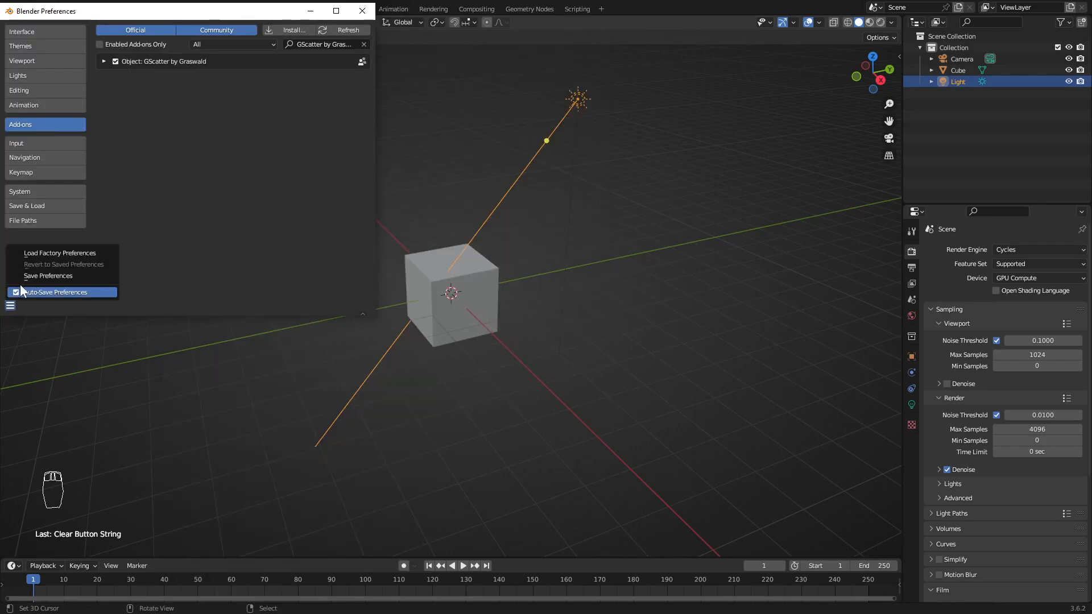
{"action": "left_click", "coordinate": [48, 275]}
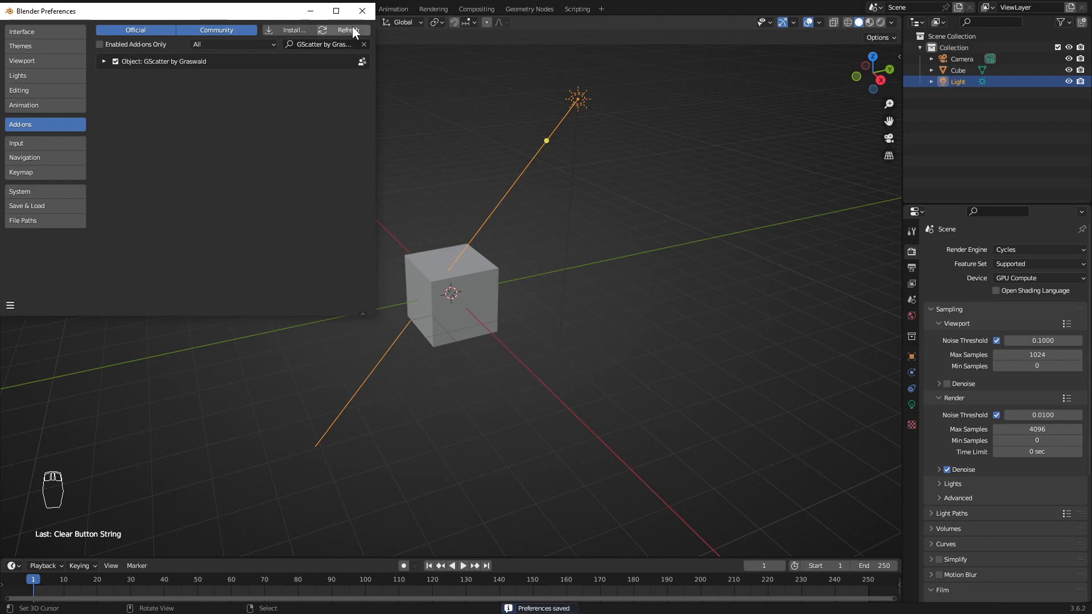
{"action": "left_click", "coordinate": [362, 11]}
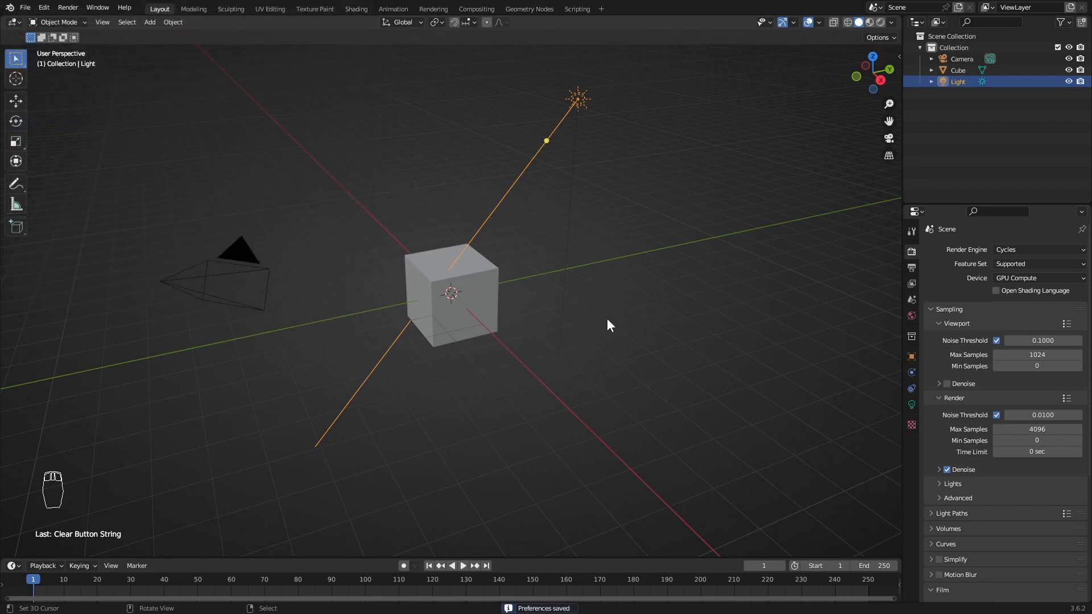
Step: Show the viewport sidebar with N to reach the GScatter 0.11.3 panel
{"action": "key", "text": "N"}
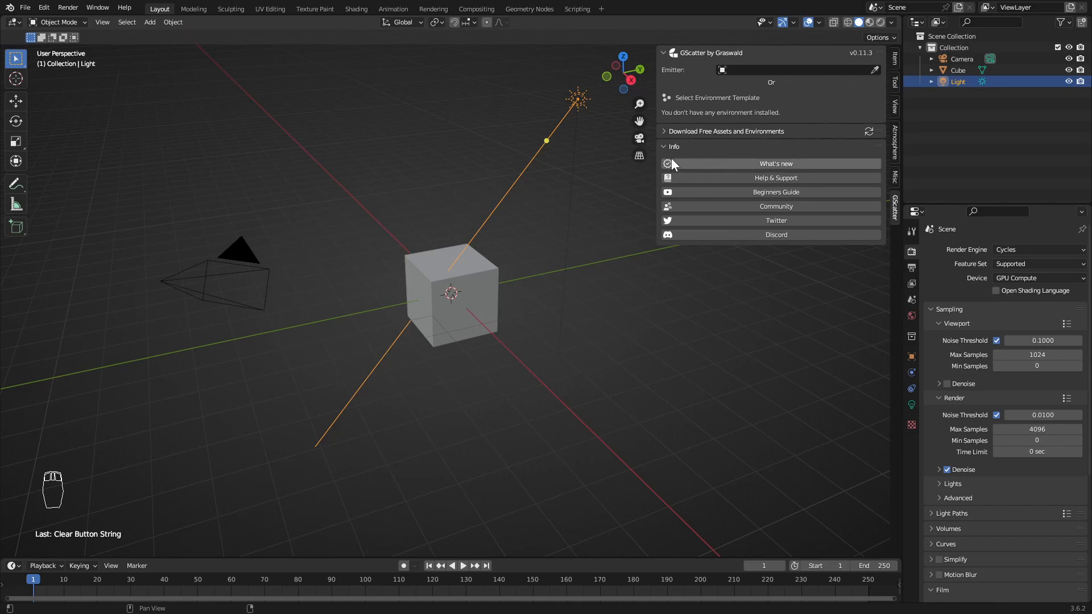
Step: Expand Download Free Assets and Environments, then open and collapse Sweet Violet's details
{"action": "left_click", "coordinate": [727, 132]}
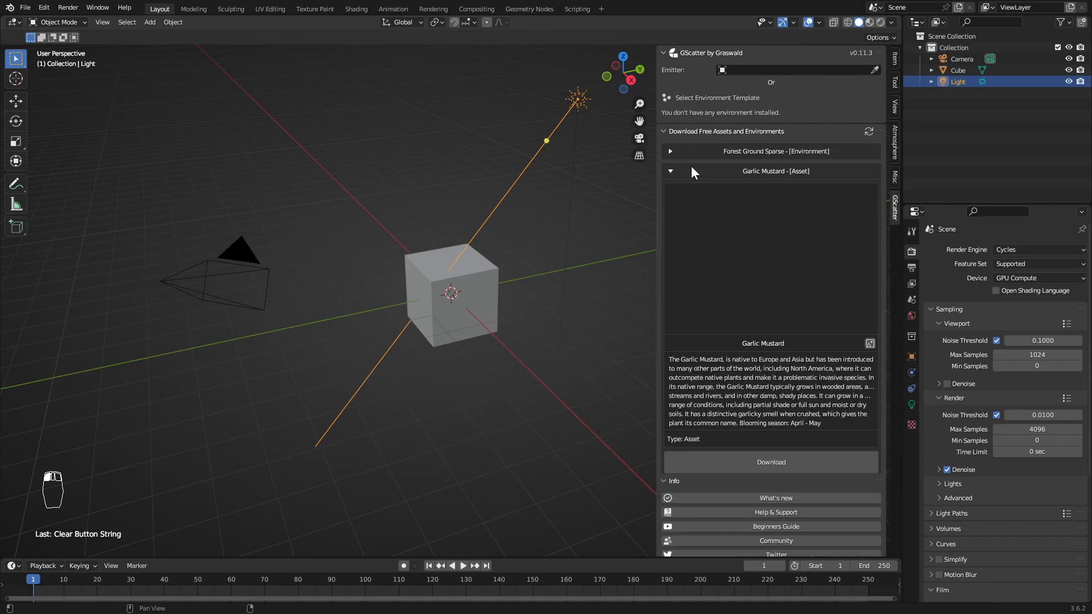
{"action": "left_click", "coordinate": [671, 171]}
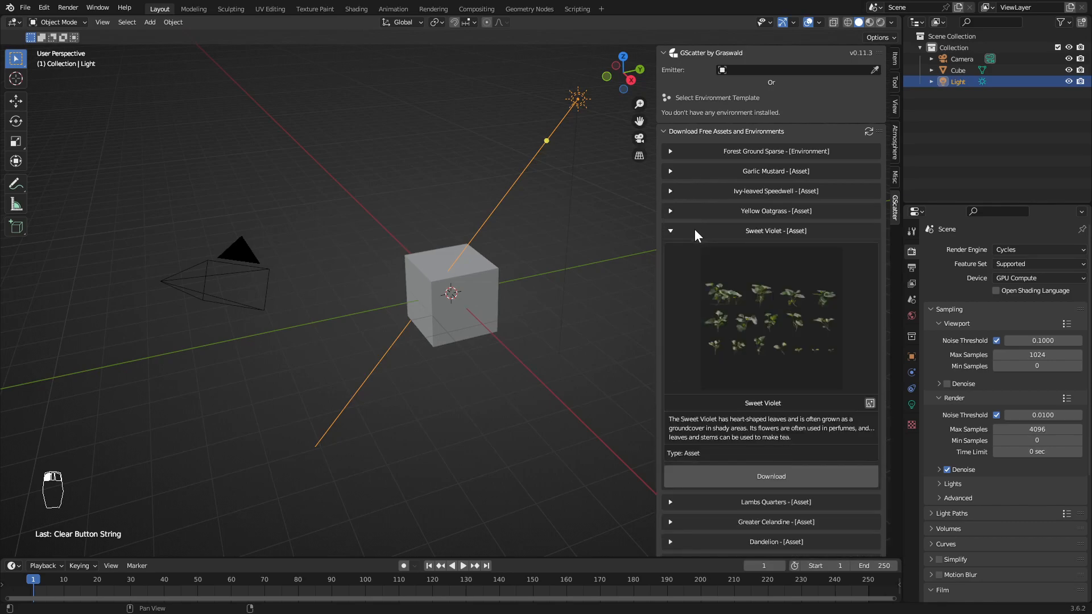
{"action": "left_click", "coordinate": [670, 231]}
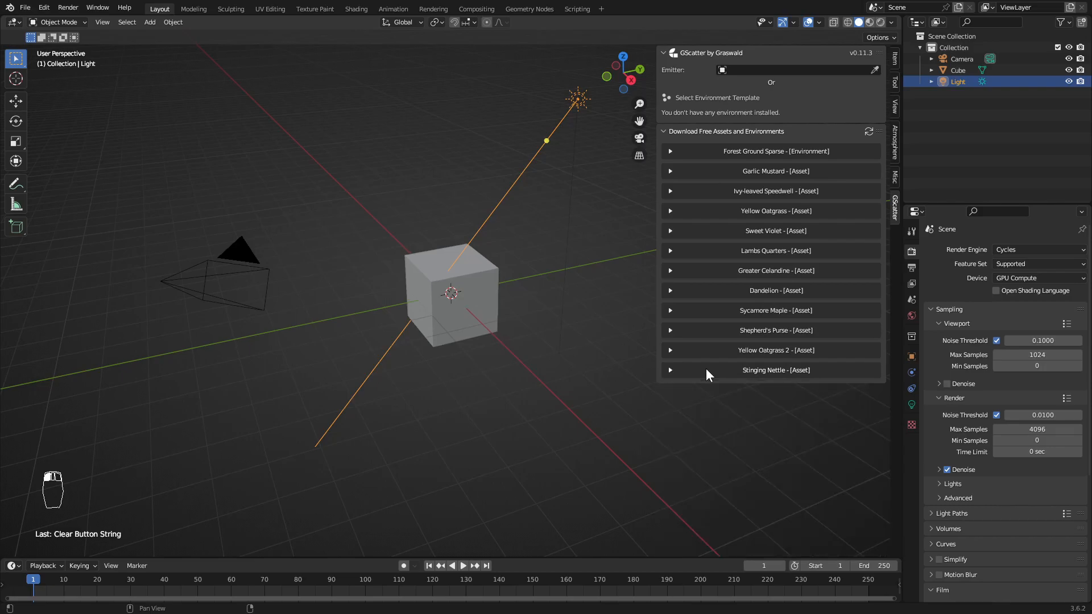